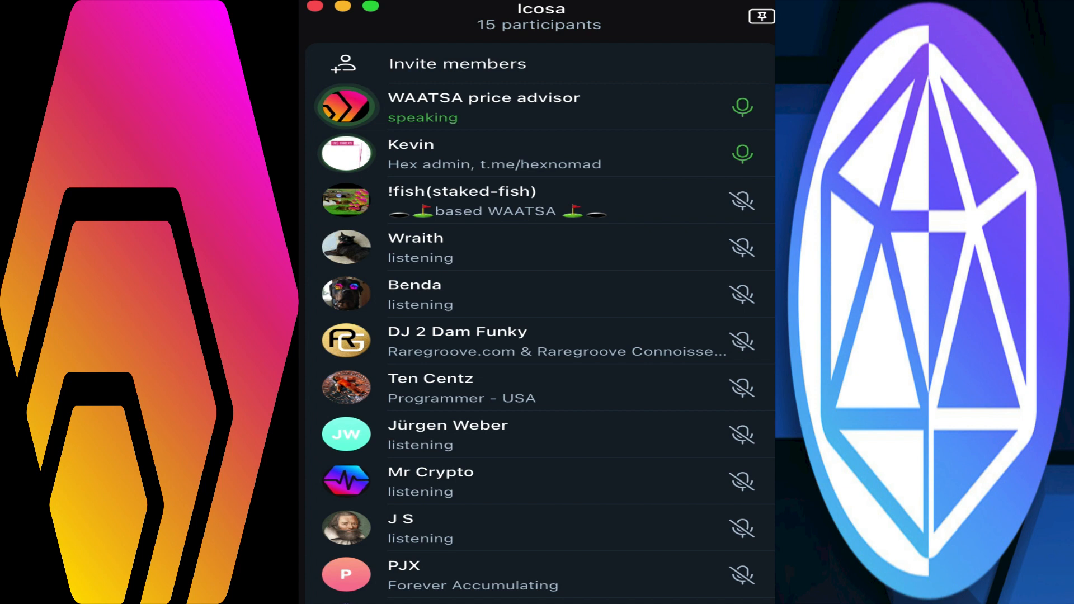
Mute the Hex admin in the Icosa voice chat participant list.
left_click(741, 153)
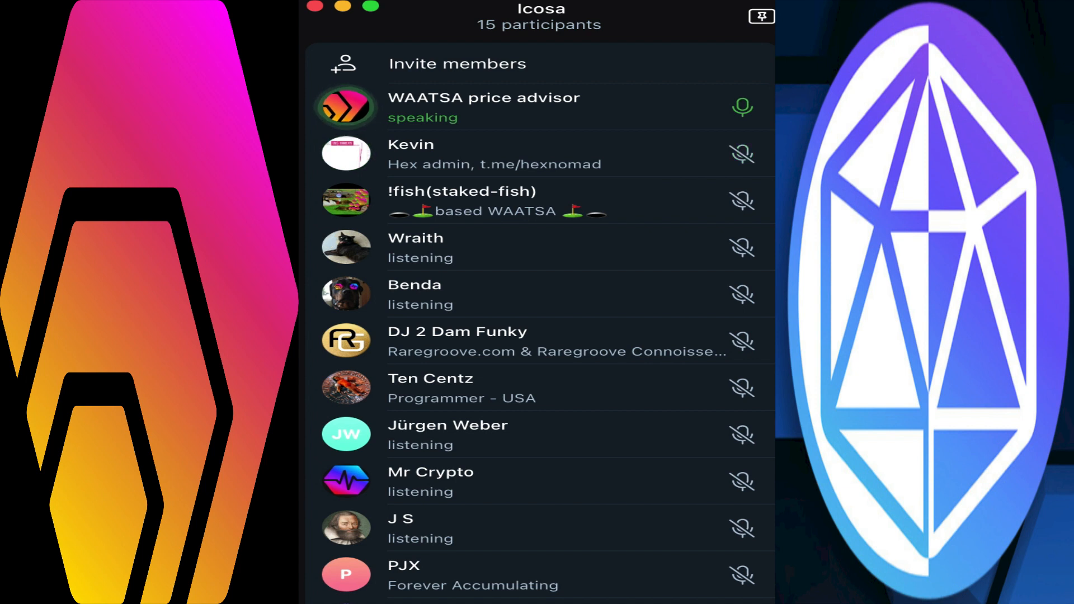